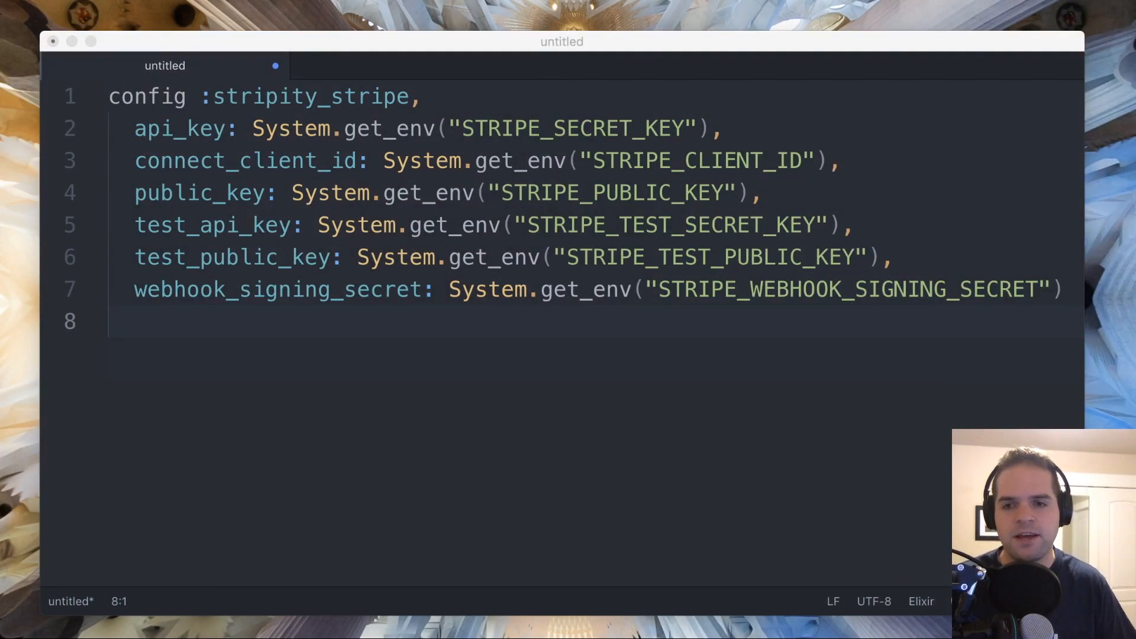
{"action": "mouse_move", "coordinate": [758, 271]}
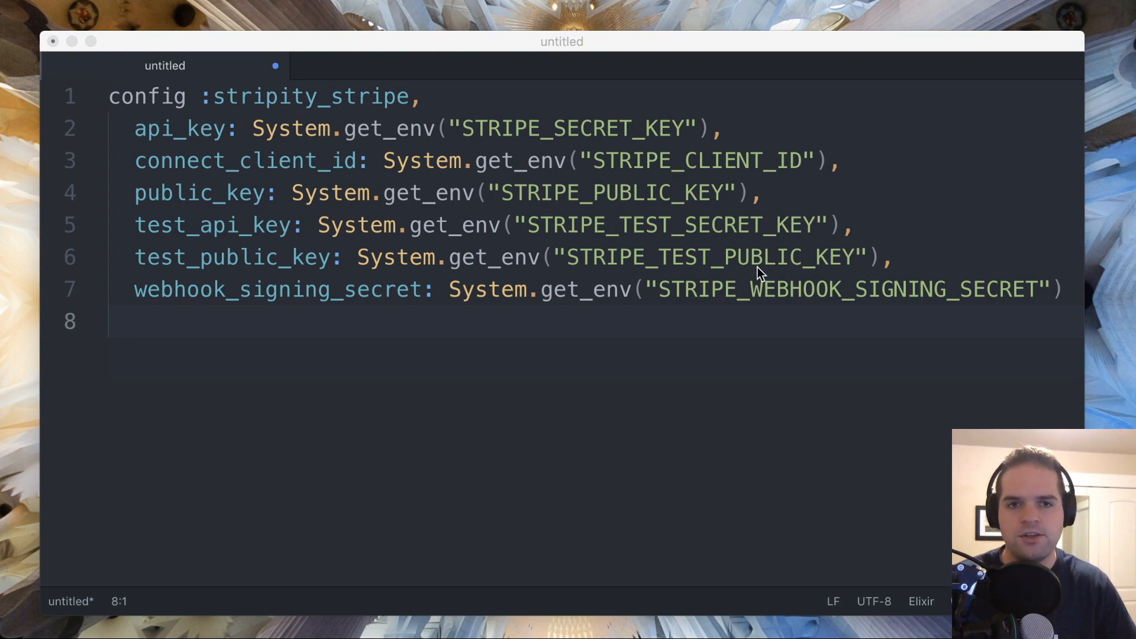
{"action": "mouse_move", "coordinate": [249, 128]}
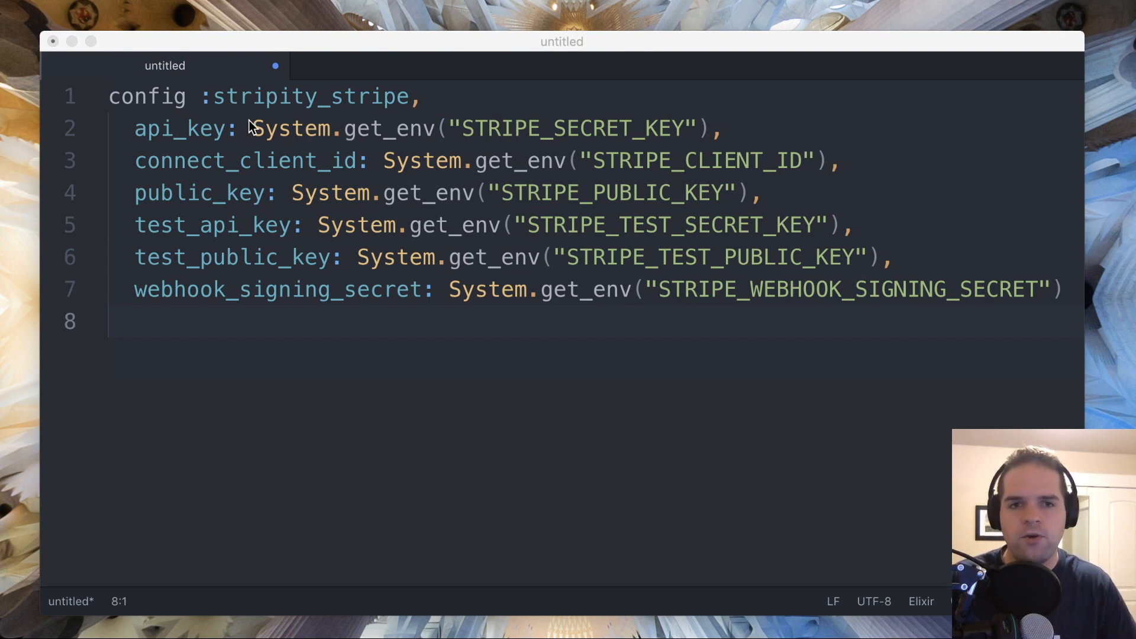
{"action": "mouse_move", "coordinate": [395, 212]}
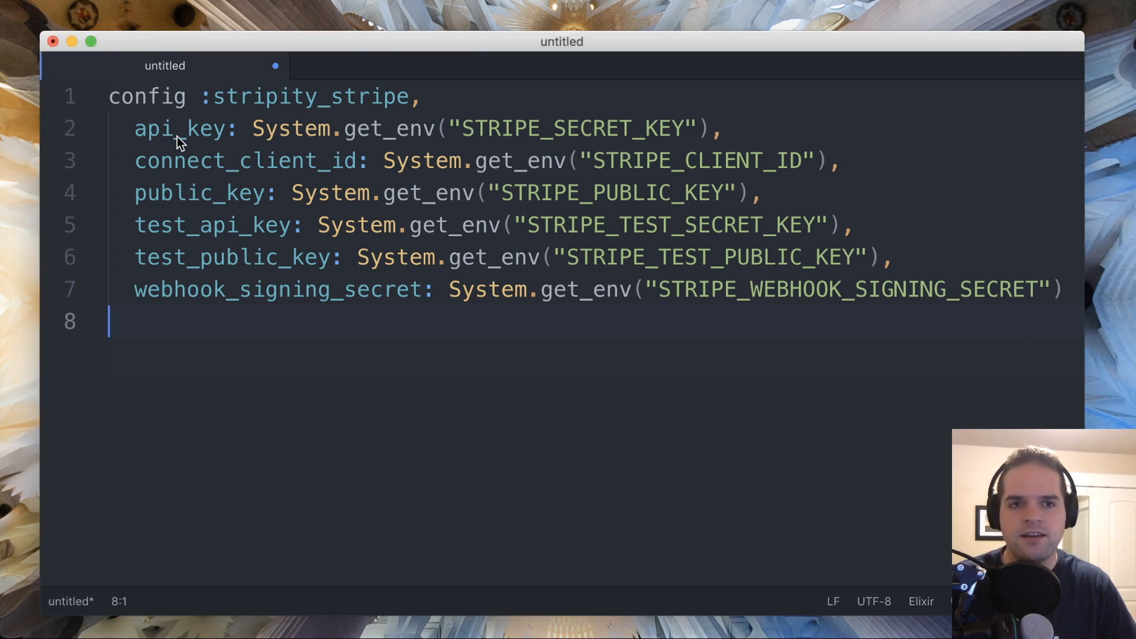
Bring up in-buffer find-and-replace with the .* regular-expression toggle enabled and focus the find field
{"action": "double_click", "coordinate": [179, 128]}
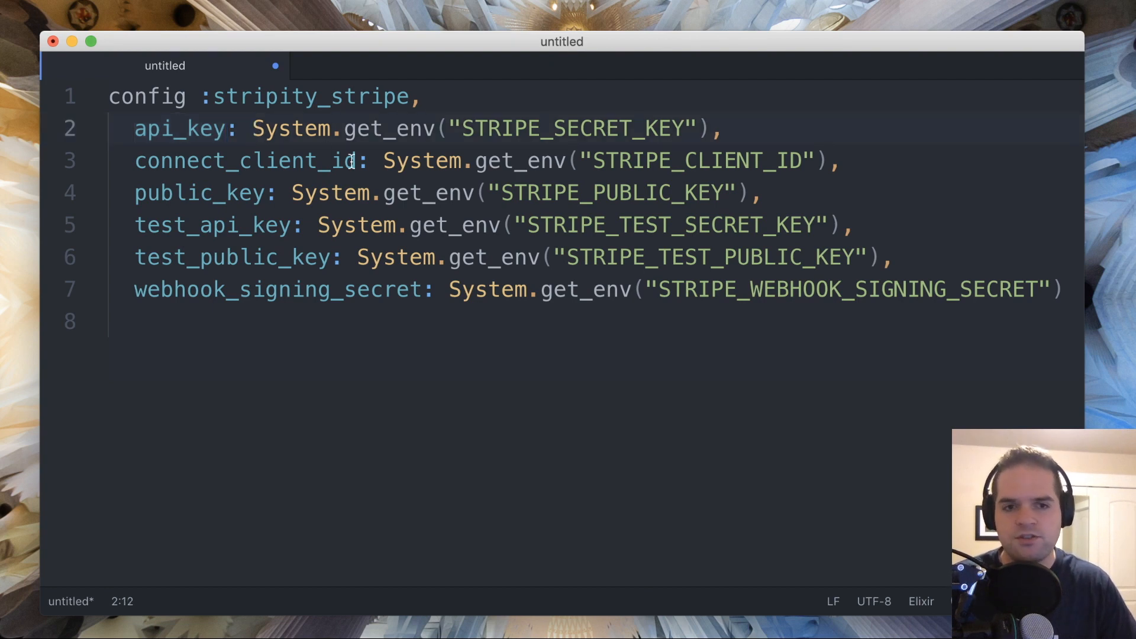
{"action": "key", "text": "cmd+f"}
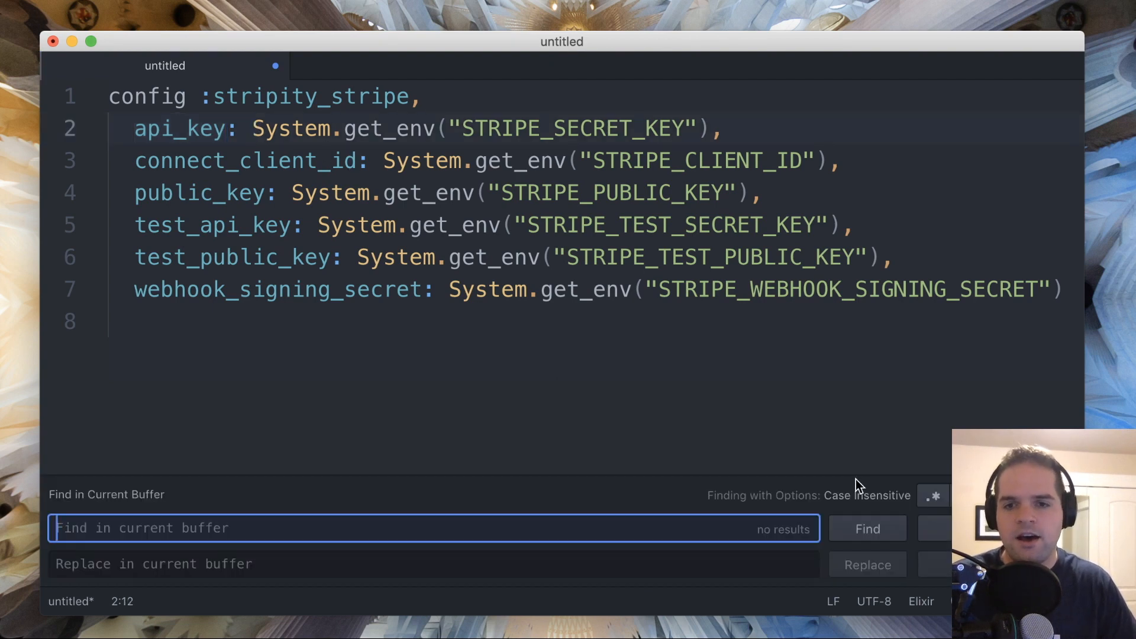
{"action": "left_click", "coordinate": [933, 496]}
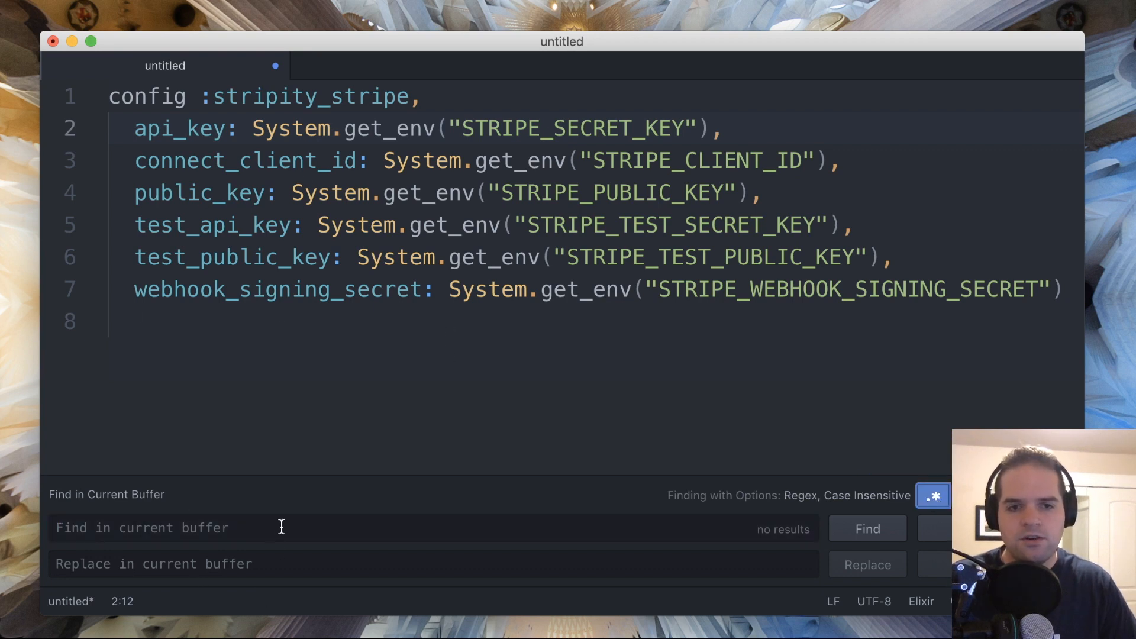
{"action": "left_click", "coordinate": [290, 528]}
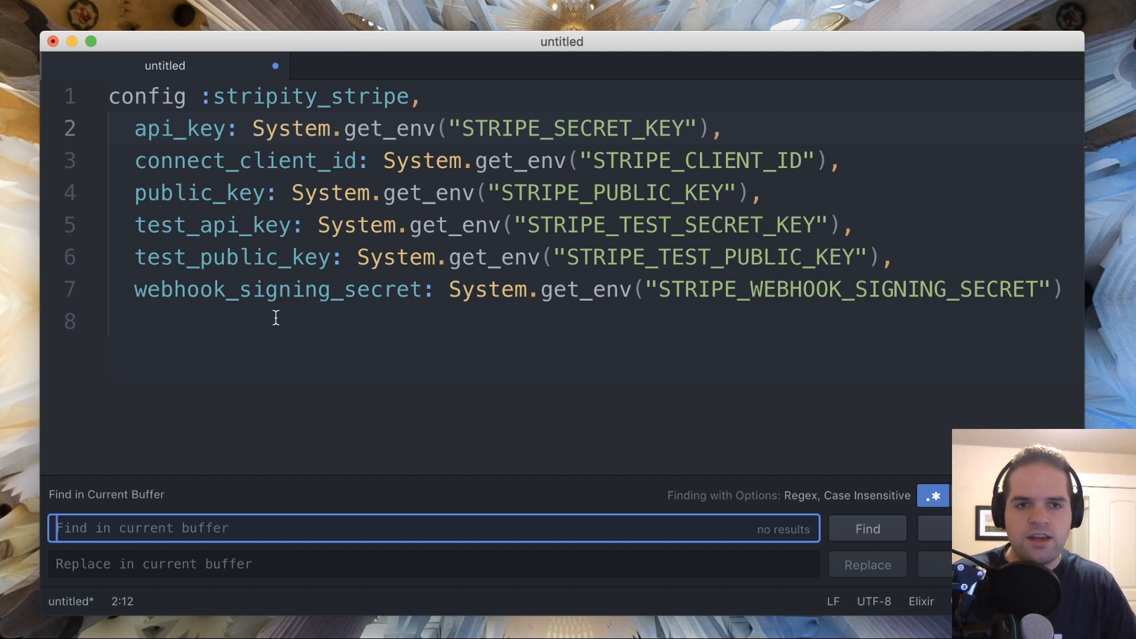
Enter the find regex \n [a-z_]*: System.get_env\(\"[A-Z_]*\"\),? matching all six get_env lines
{"action": "type", "text": "\\n"}
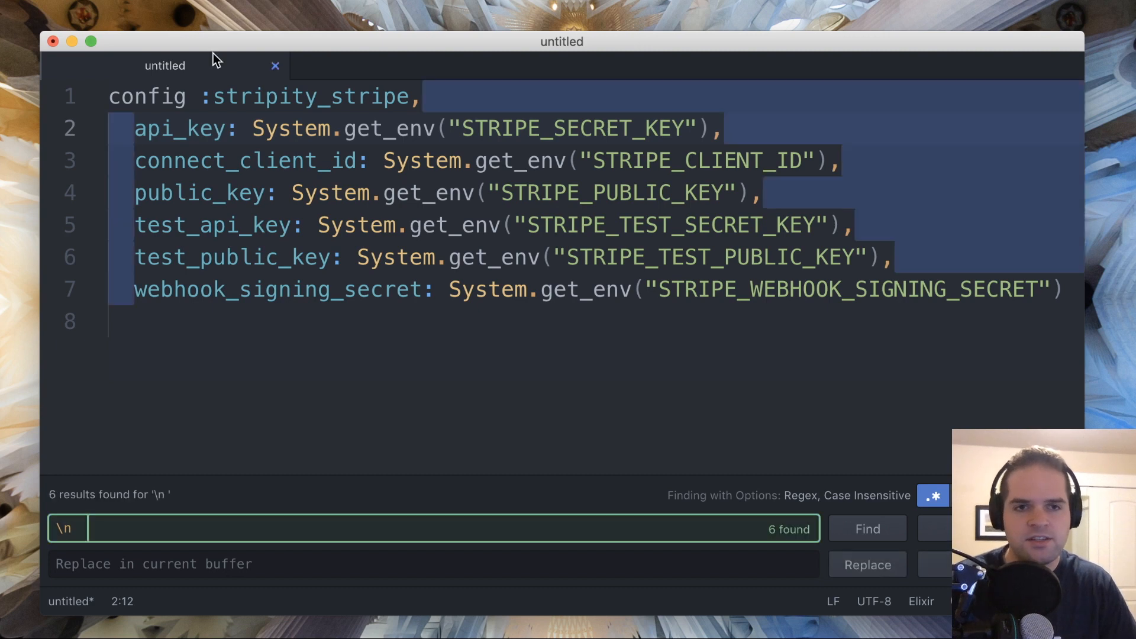
{"action": "type", "text": "[a"}
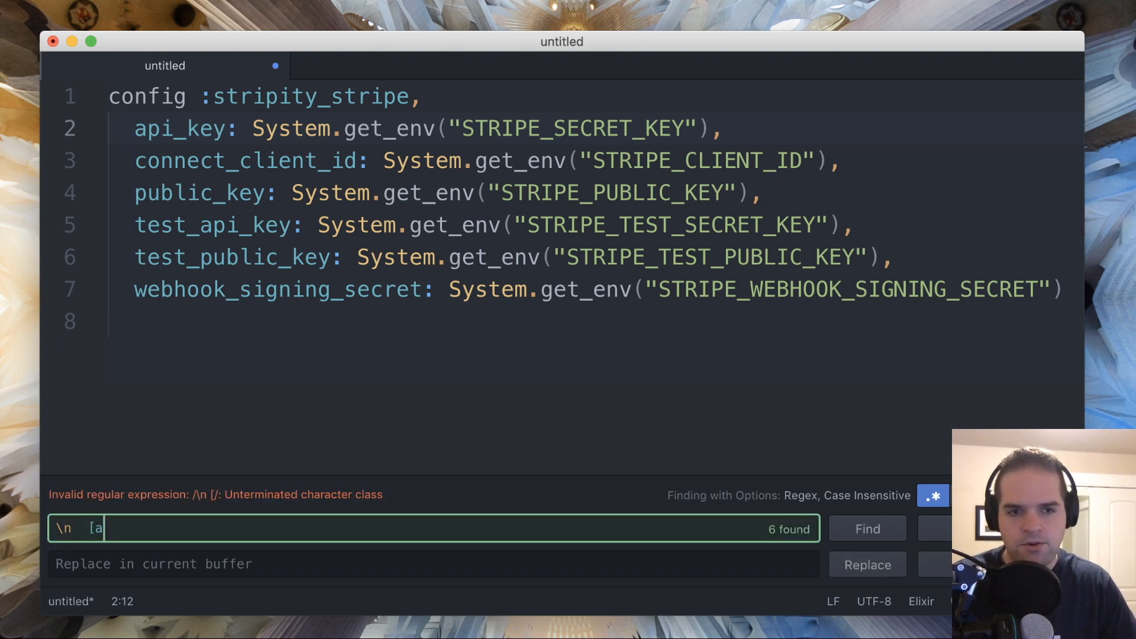
{"action": "type", "text": "-z_]"}
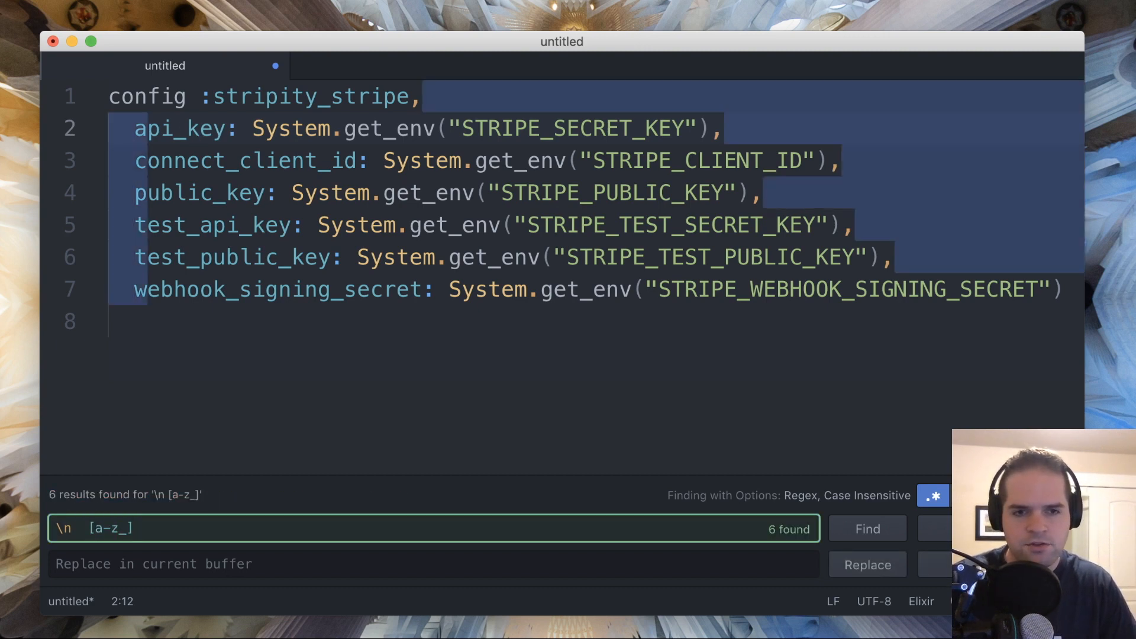
{"action": "type", "text": "*"}
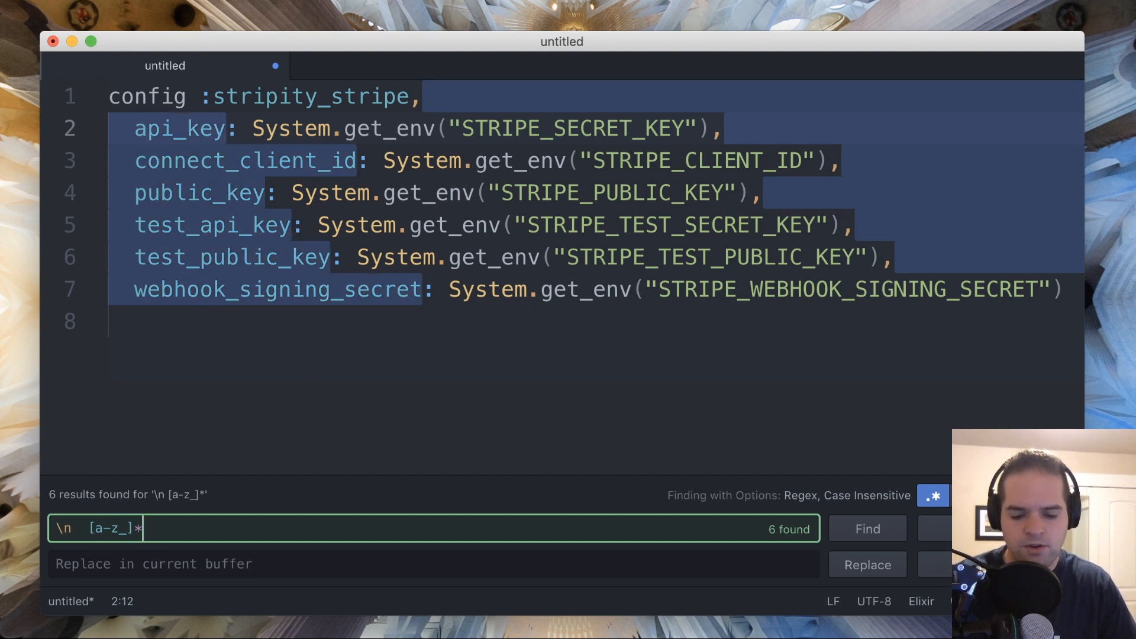
{"action": "type", "text": ": System.get_env"}
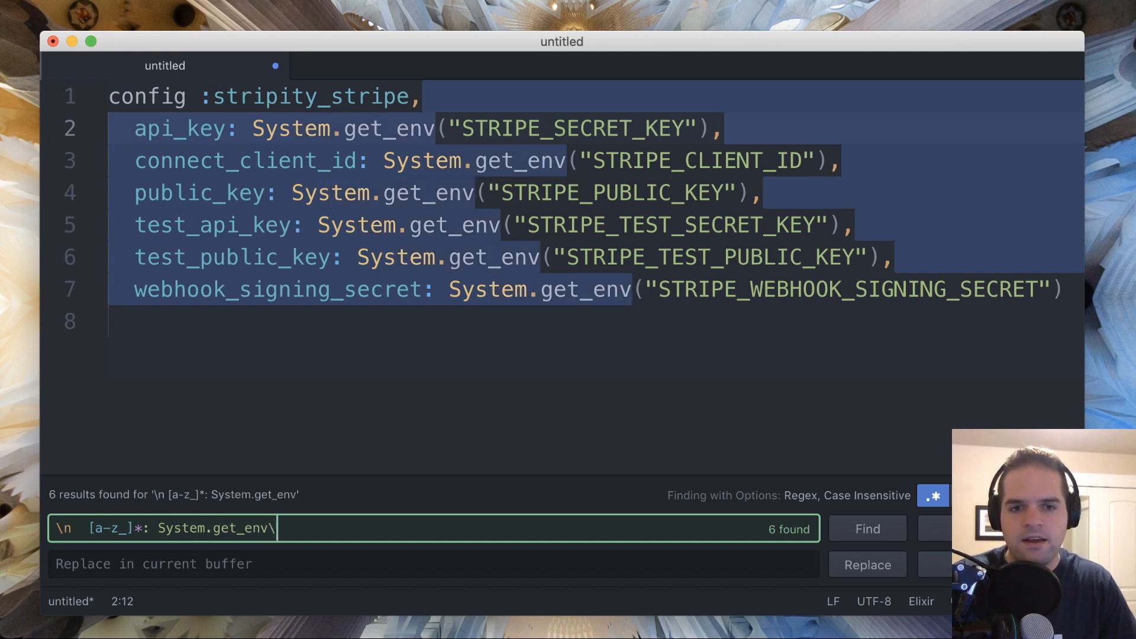
{"action": "type", "text": "\\(\""}
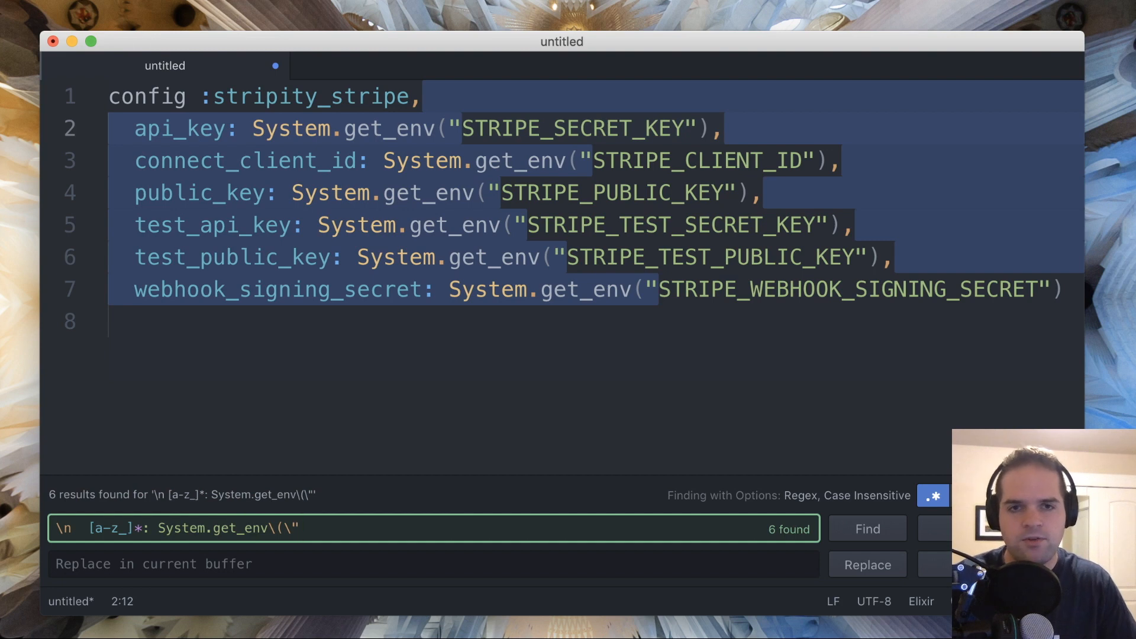
{"action": "type", "text": "[A"}
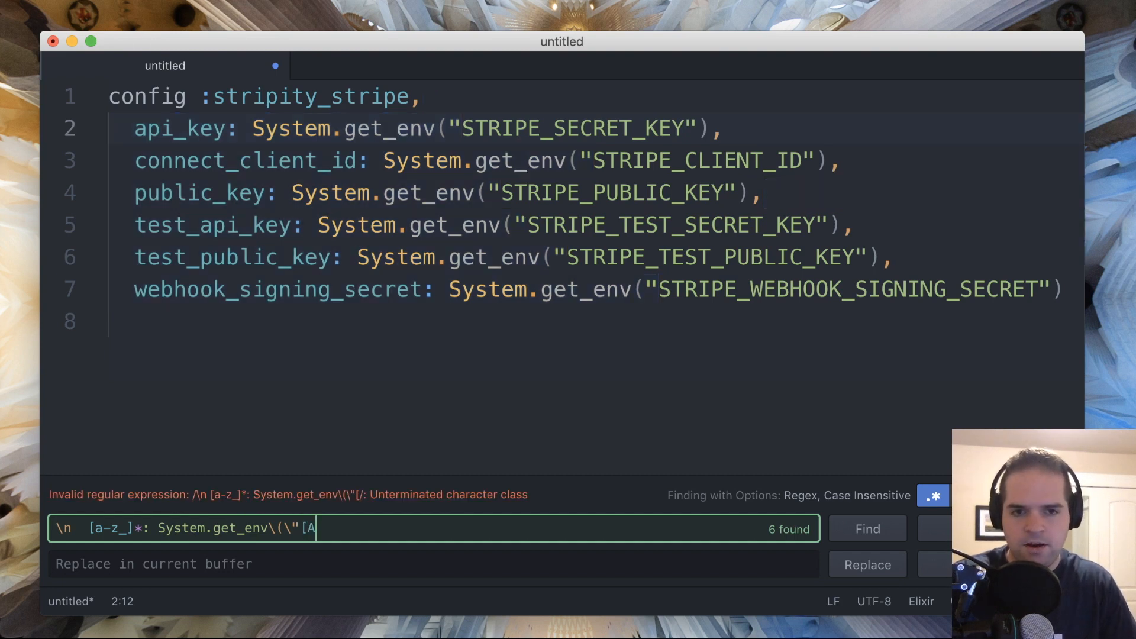
{"action": "type", "text": "-Z_]*"}
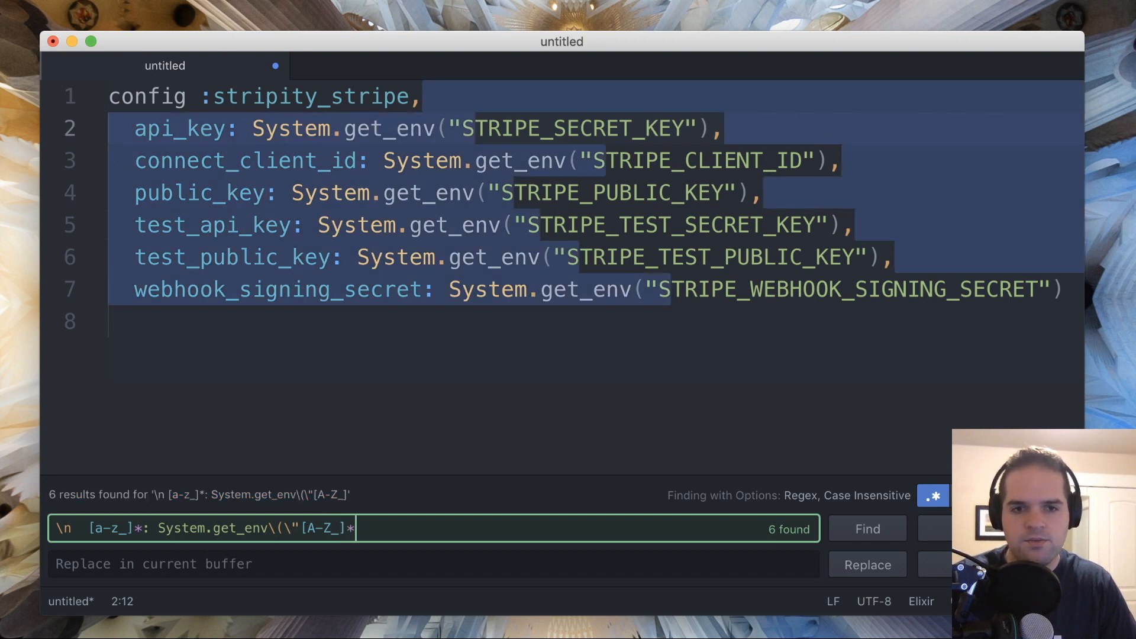
{"action": "type", "text": "\\\""}
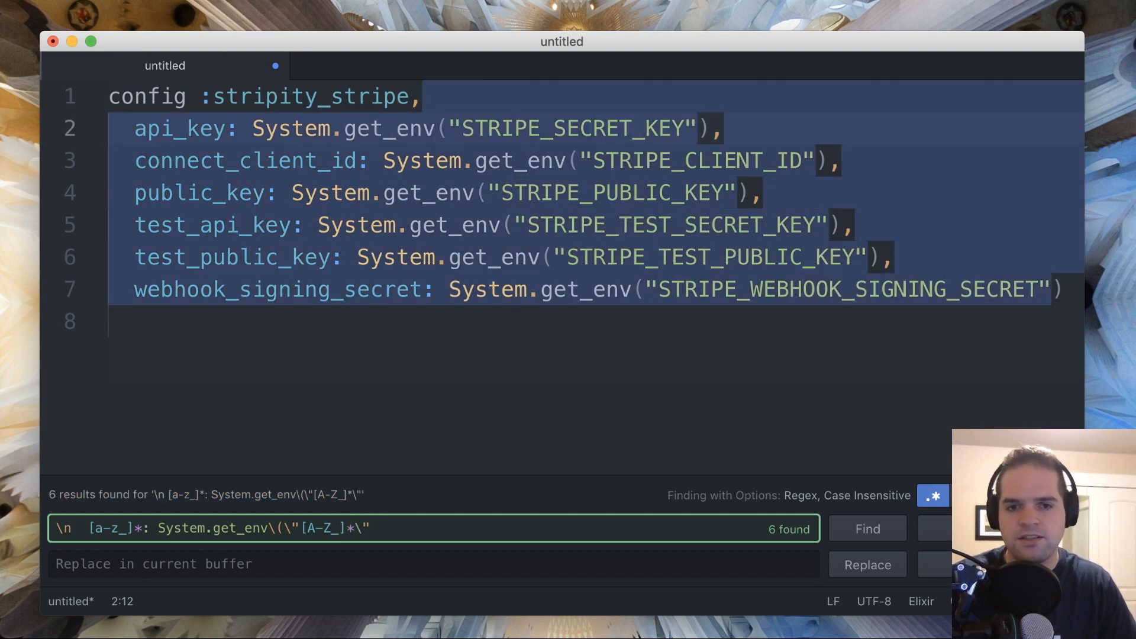
{"action": "type", "text": "\\)"}
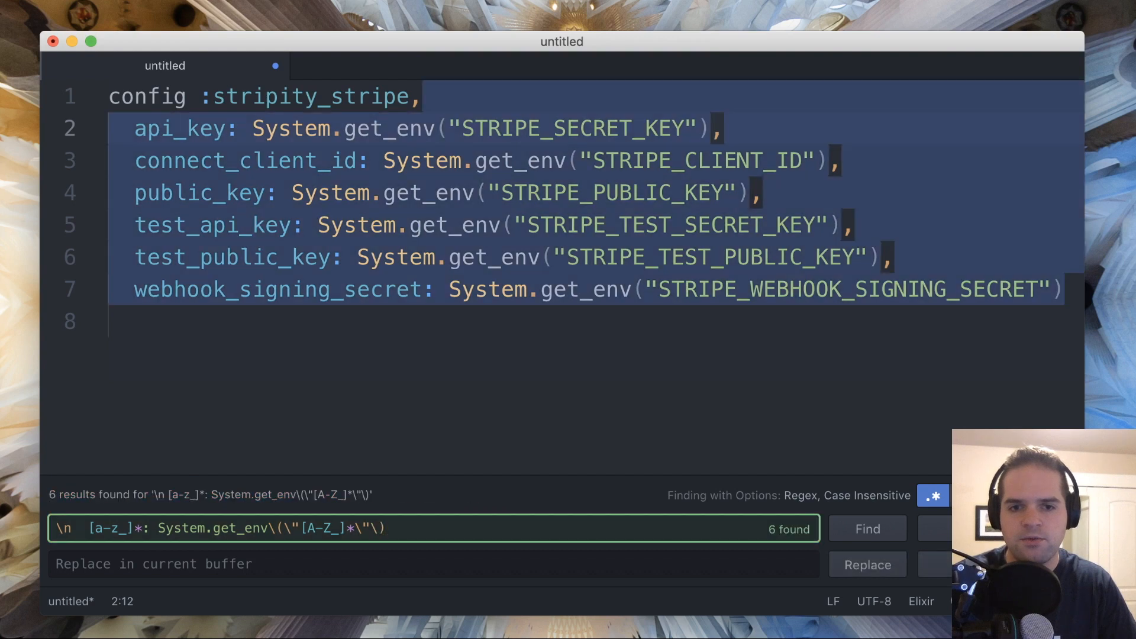
{"action": "type", "text": ",?"}
{"action": "left_click", "coordinate": [433, 564]}
{"action": "type", "text": "\\n"}
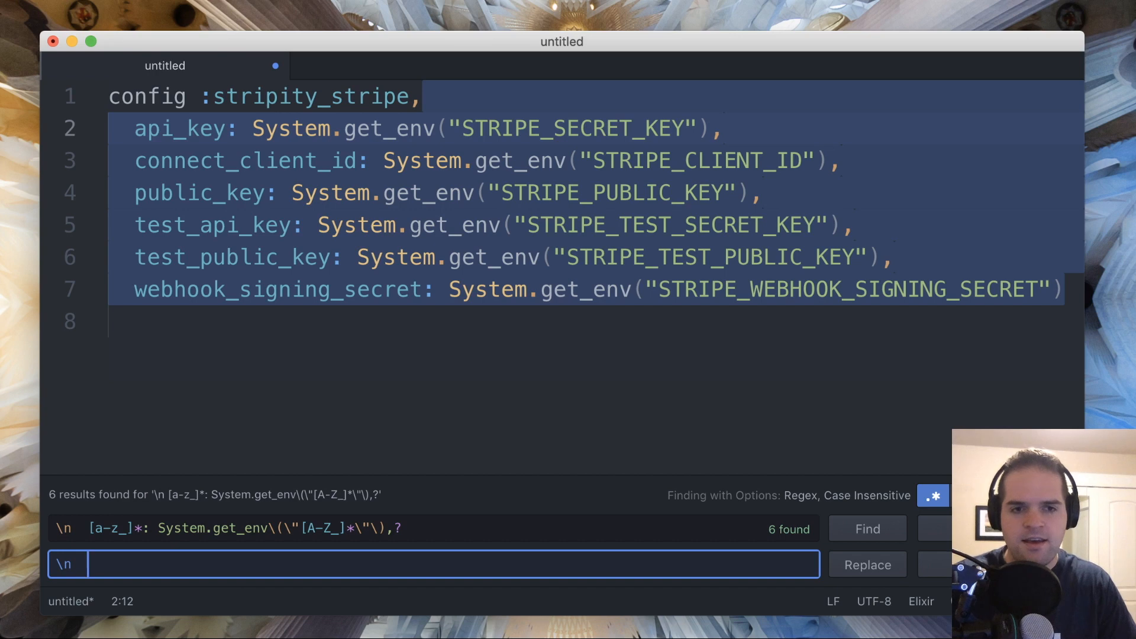
Enter the replacement \n $1: "$1" so each key gets its own quoted name
{"action": "type", "text": "$1"}
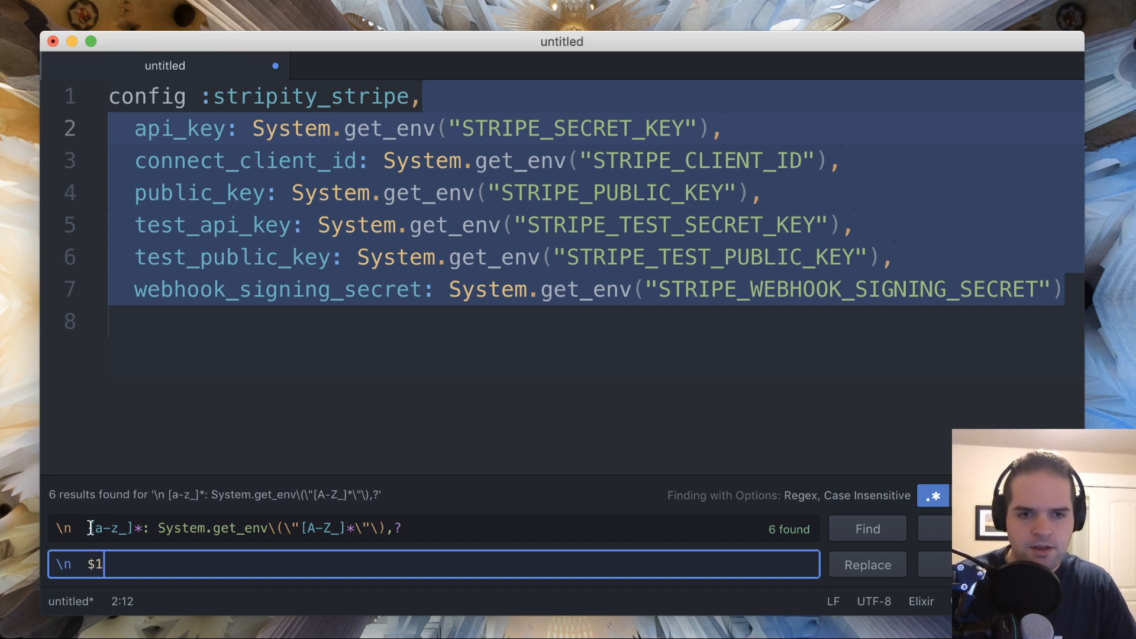
{"action": "type", "text": "("}
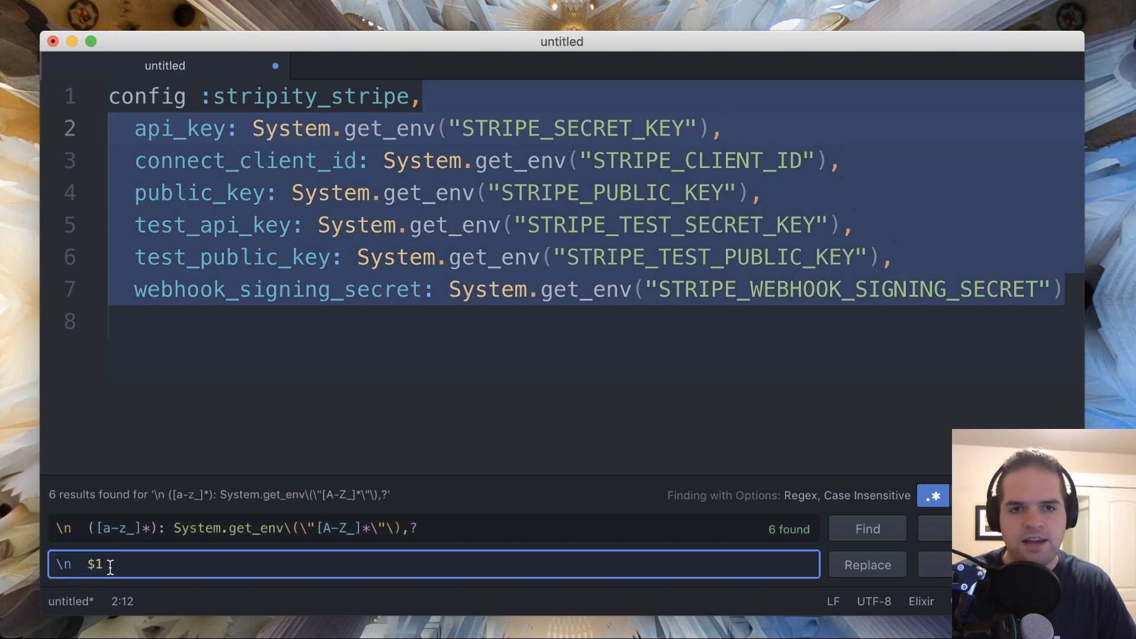
{"action": "type", "text": ":"}
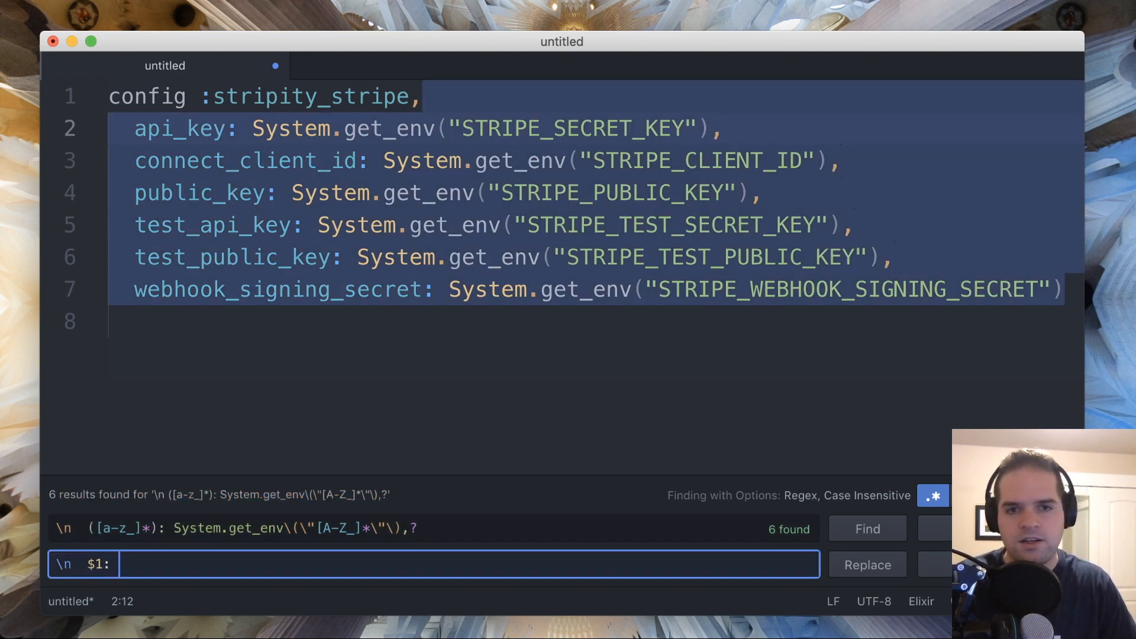
{"action": "type", "text": "\""}
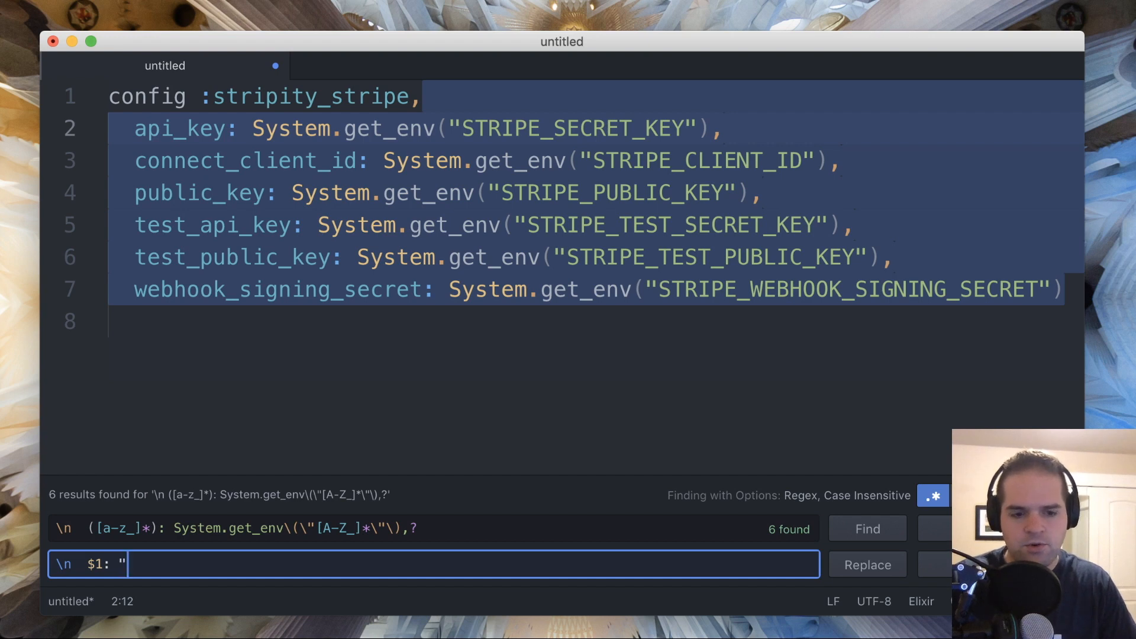
{"action": "type", "text": "$1"}
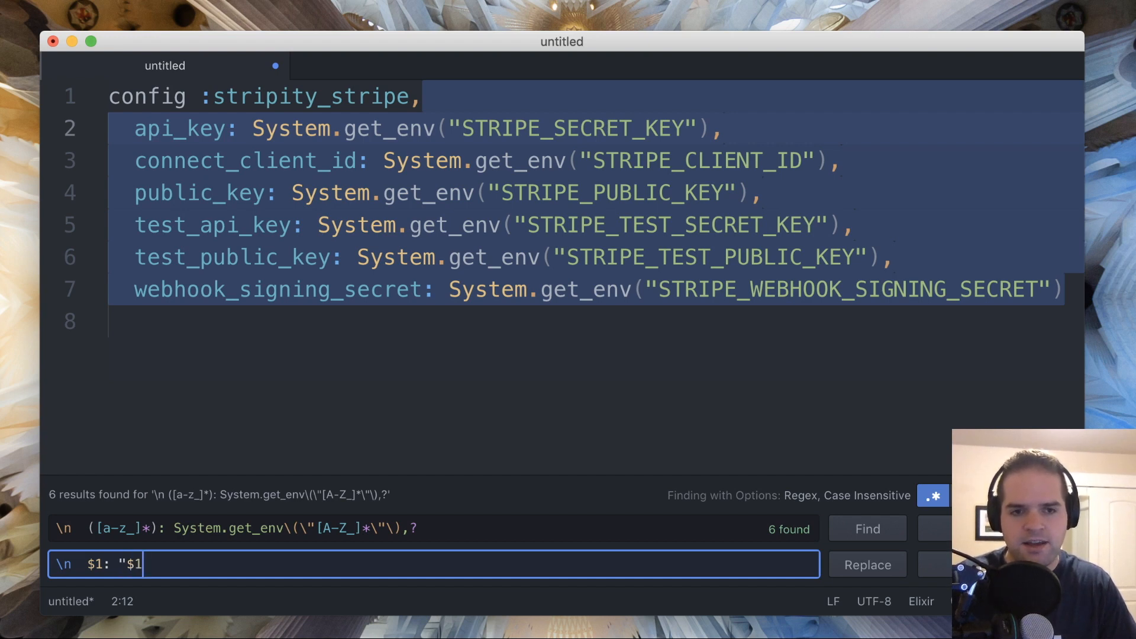
{"action": "type", "text": "\""}
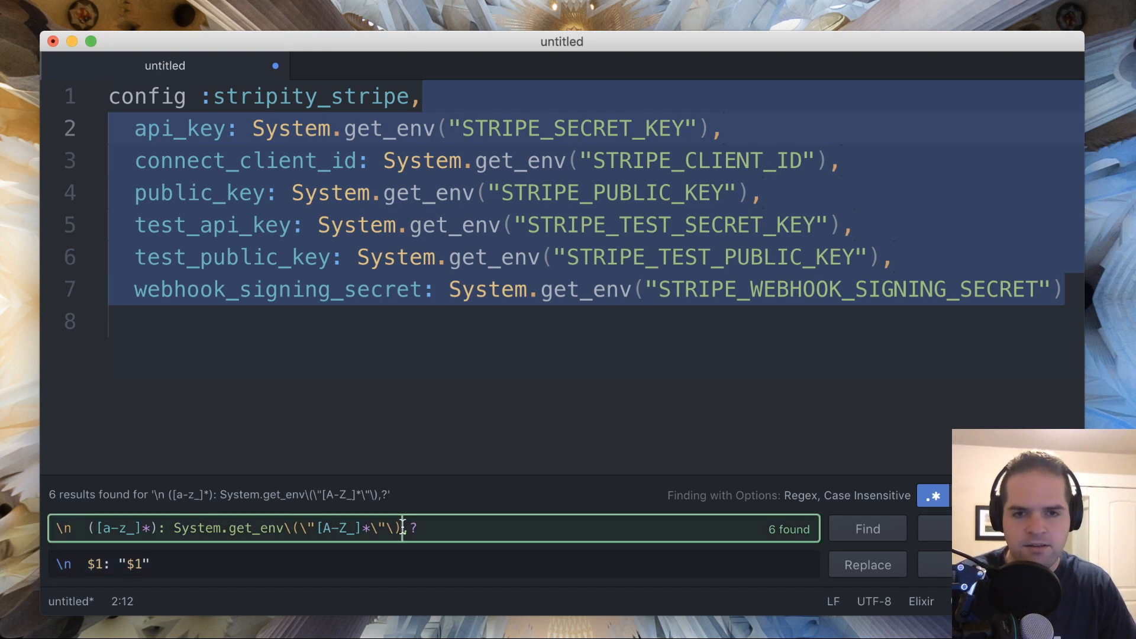
Capture the optional trailing comma as (,?) in the find regex and append $2 to the replacement
{"action": "type", "text": "(,"}
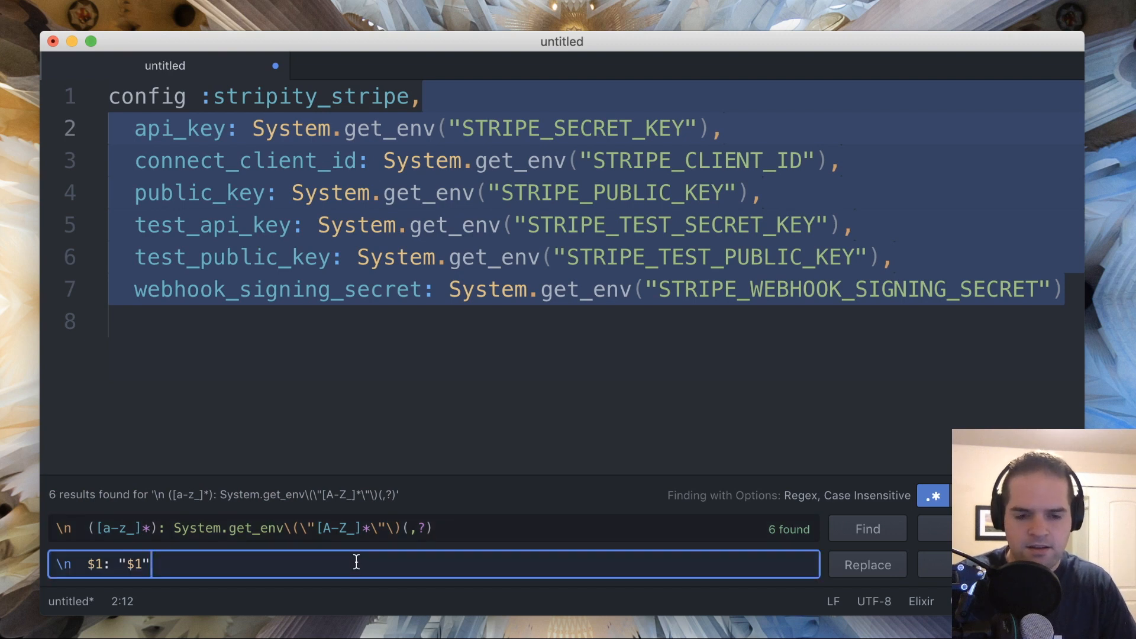
{"action": "type", "text": "$2"}
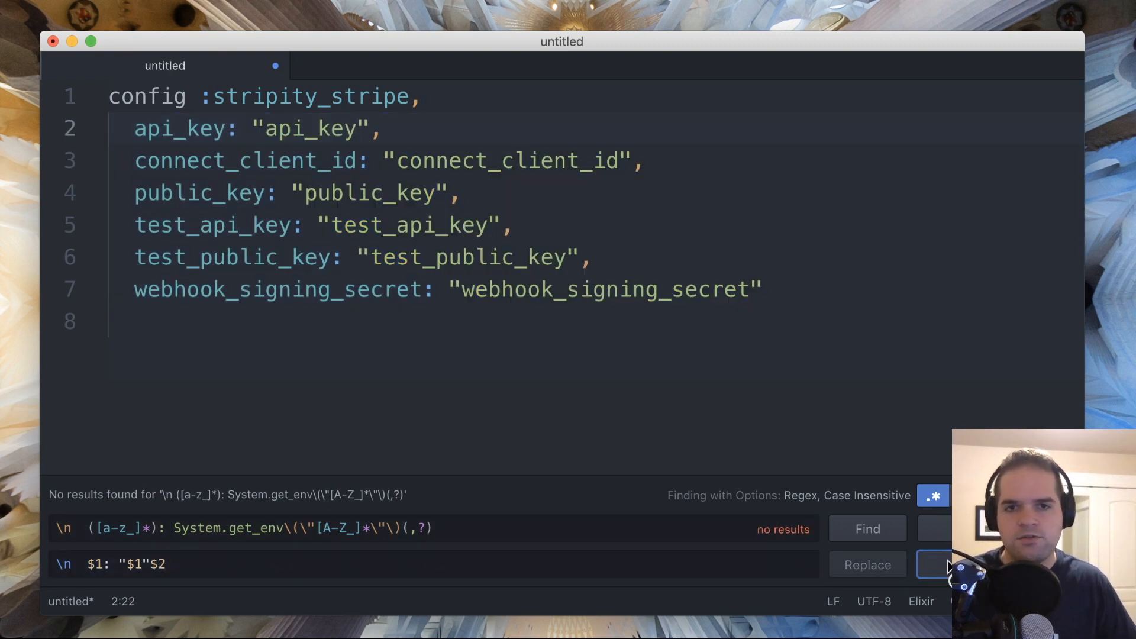
{"action": "mouse_move", "coordinate": [493, 469]}
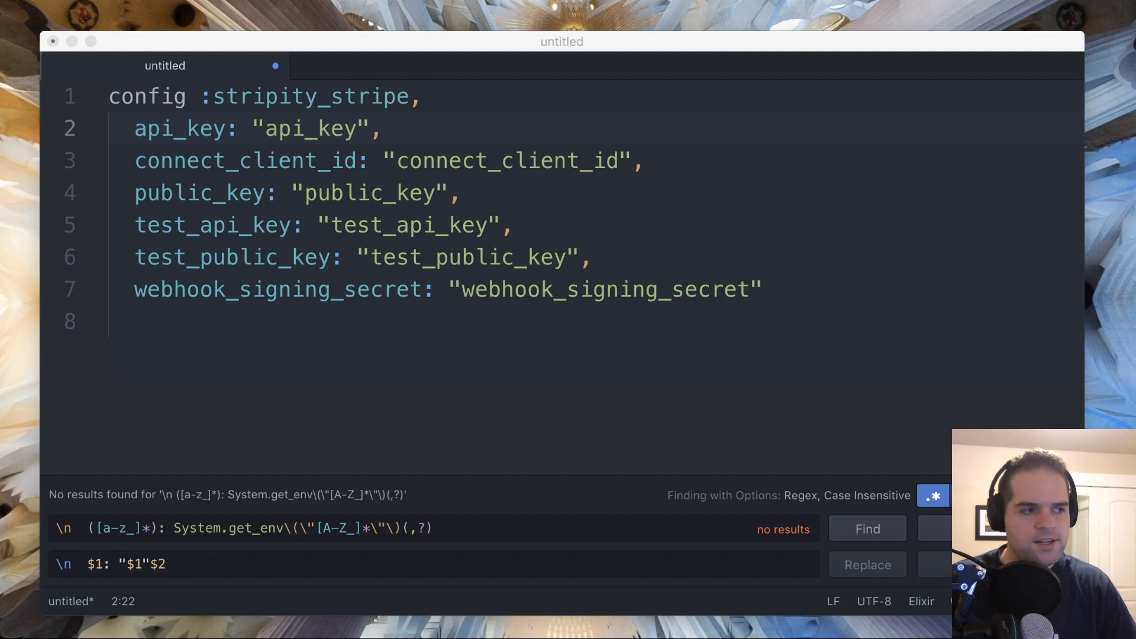
{"action": "mouse_move", "coordinate": [464, 444]}
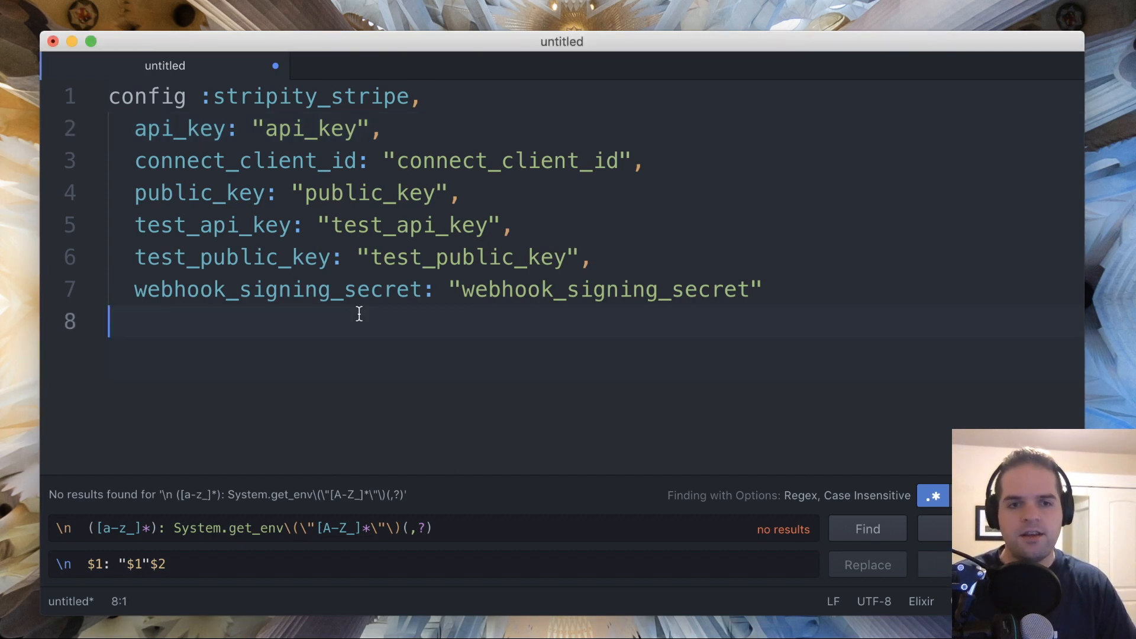
Return focus to the editor below the stripity_stripe config after the replace-all
{"action": "left_click", "coordinate": [866, 527]}
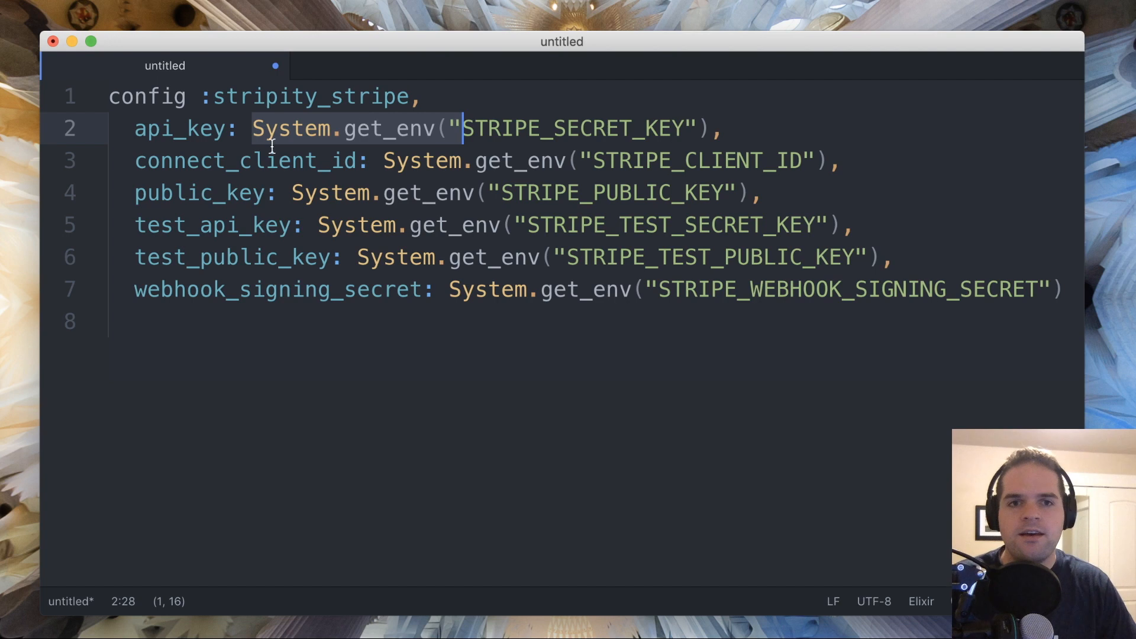
{"action": "mouse_move", "coordinate": [461, 166]}
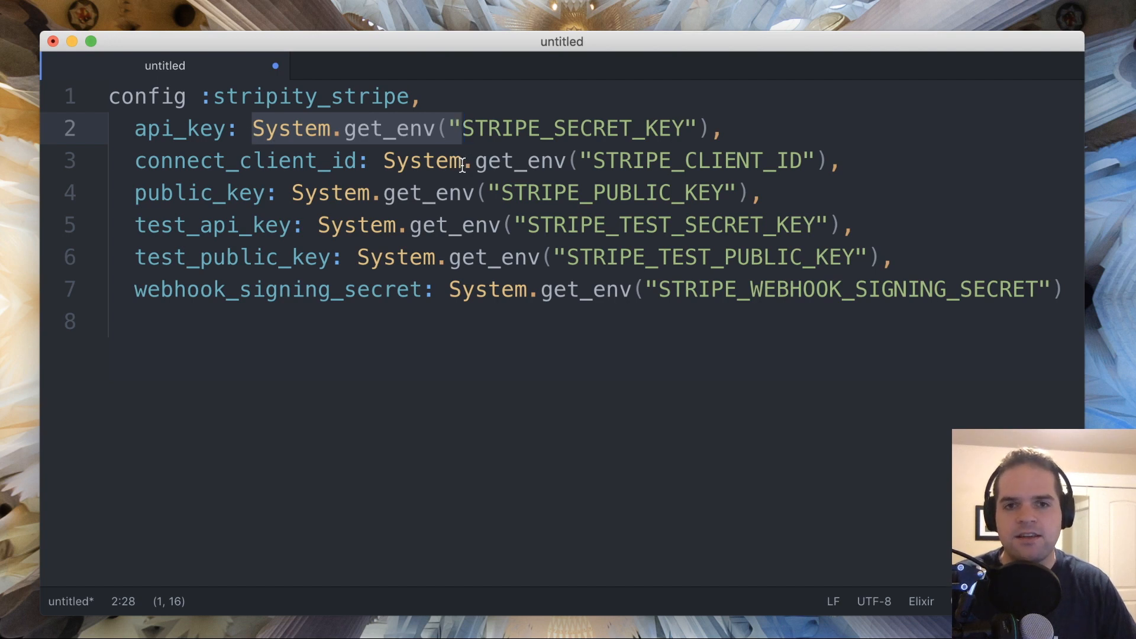
Multi-select all six System.get_env calls with Cmd+D, extend each to line end, and delete them
{"action": "key", "text": "cmd+d"}
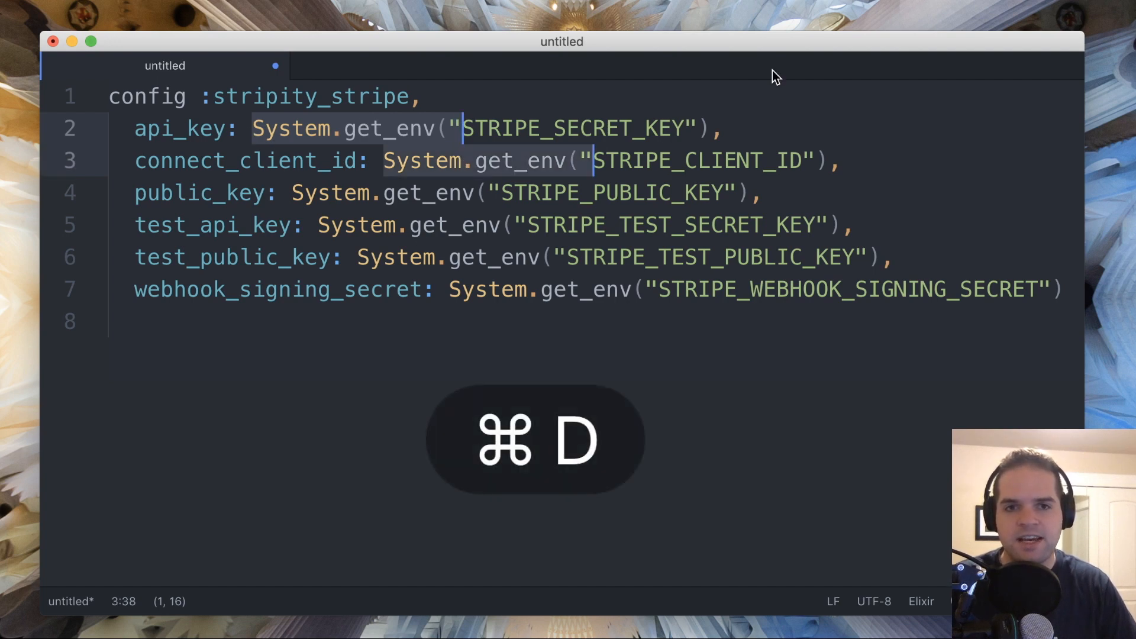
{"action": "key", "text": "cmd+d"}
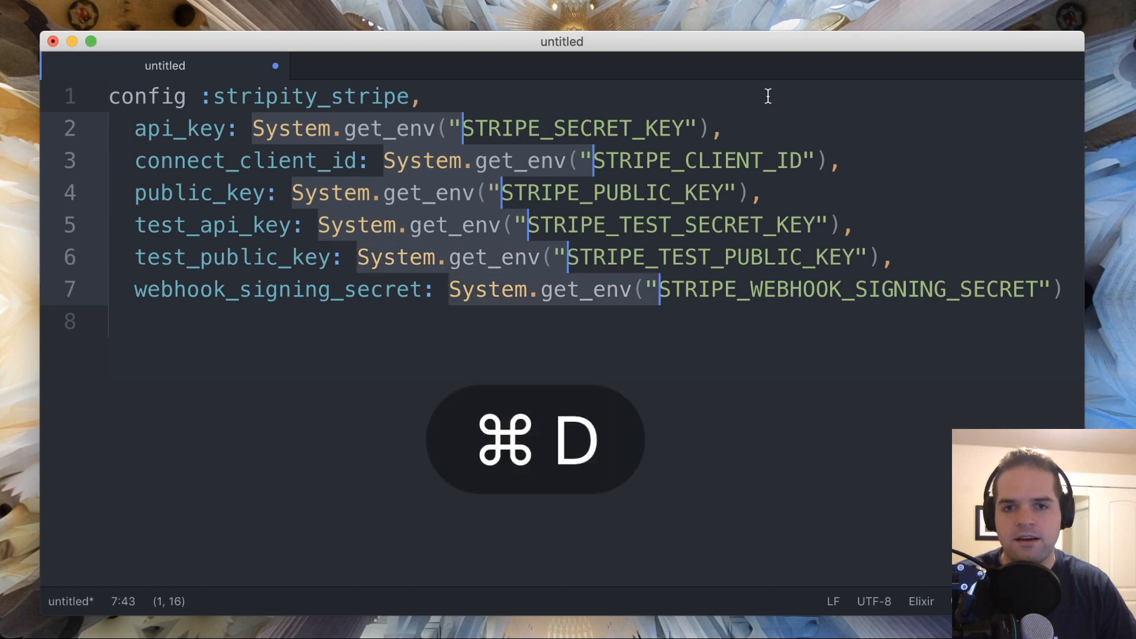
{"action": "key", "text": "cmd+d"}
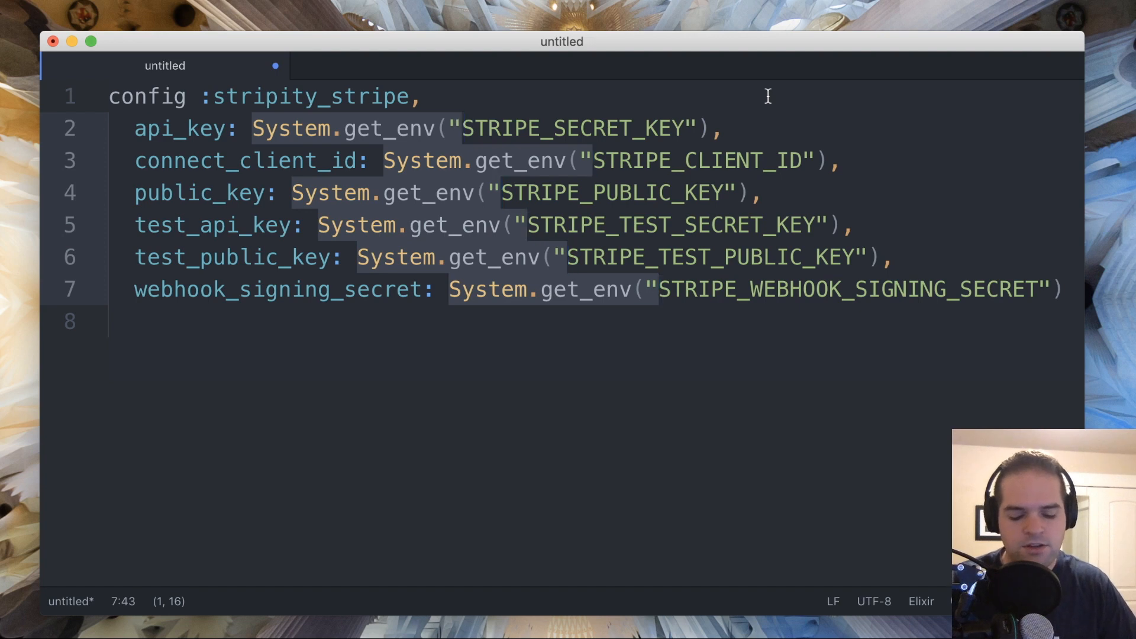
{"action": "key", "text": "shift+ctrl+e"}
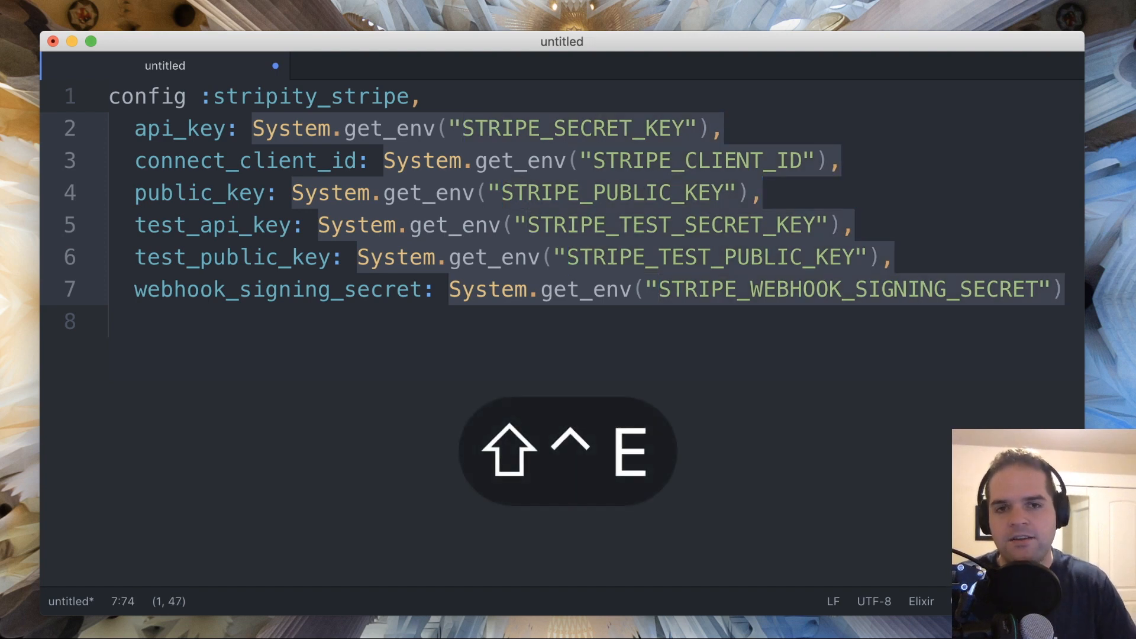
{"action": "key", "text": "shift+ctrl+e"}
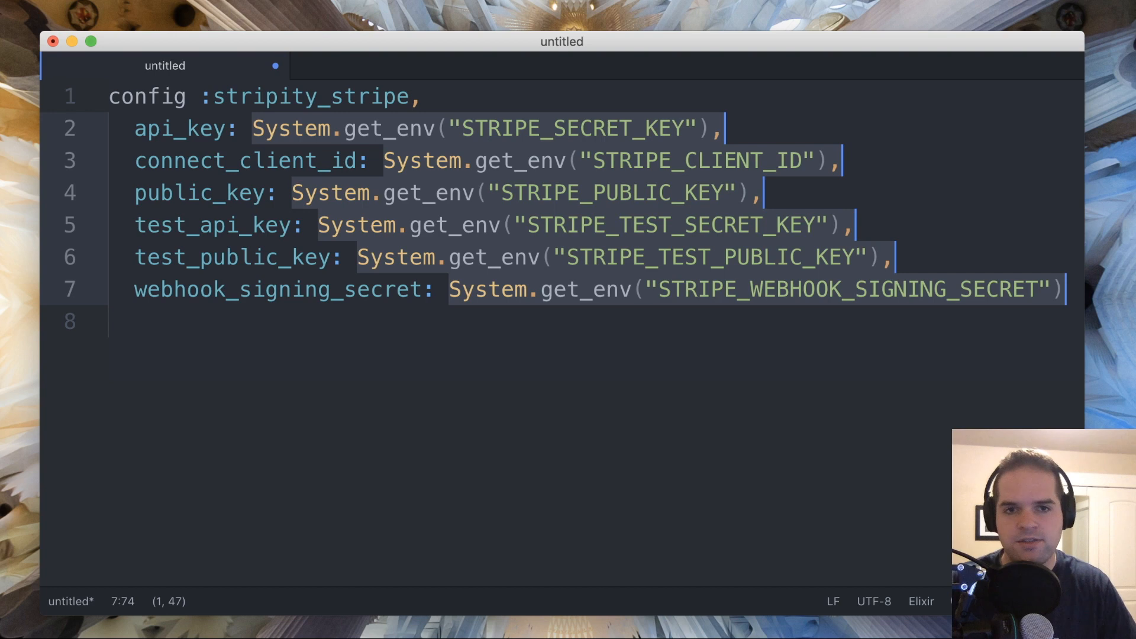
{"action": "key", "text": "Delete"}
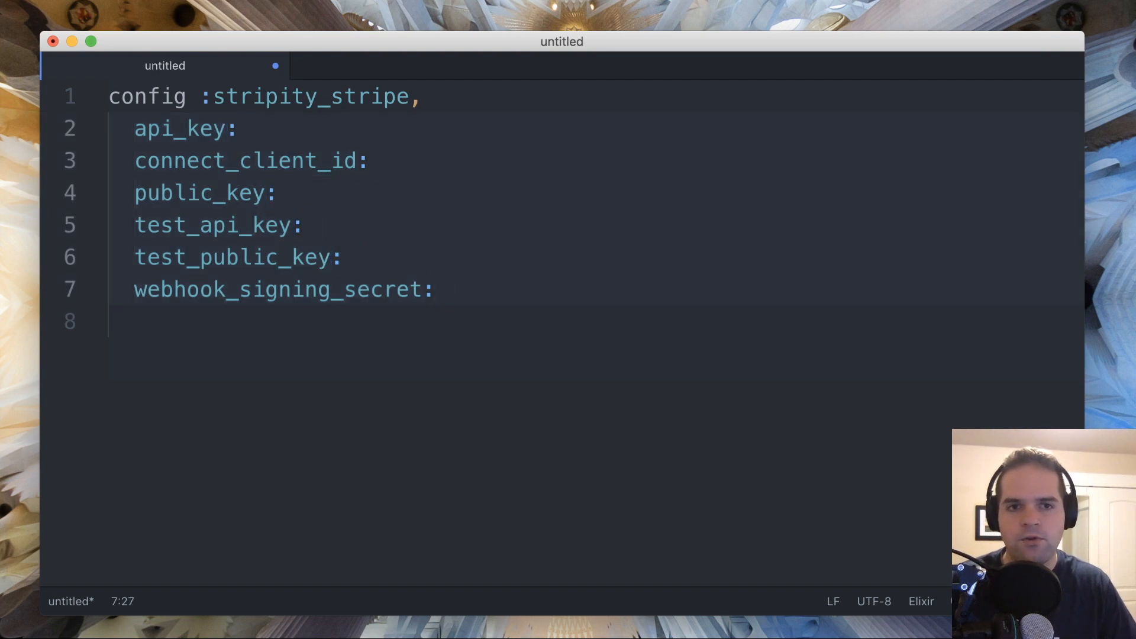
Paste at the six cursors so each key holds a quoted string of its own name
{"action": "key", "text": "cmd+v"}
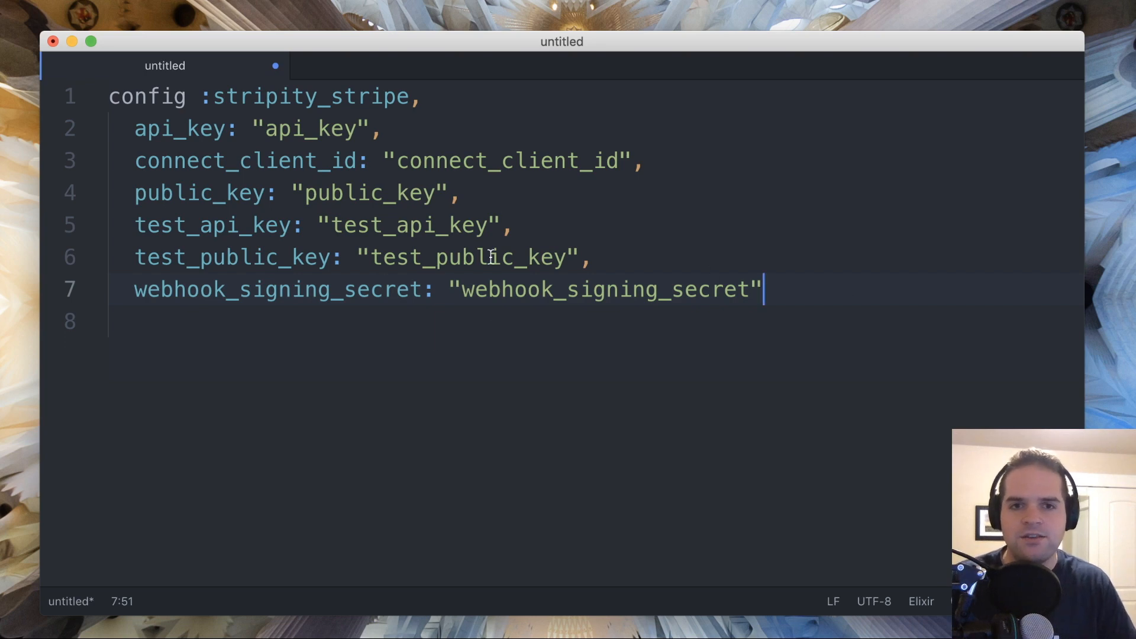
{"action": "mouse_move", "coordinate": [496, 316]}
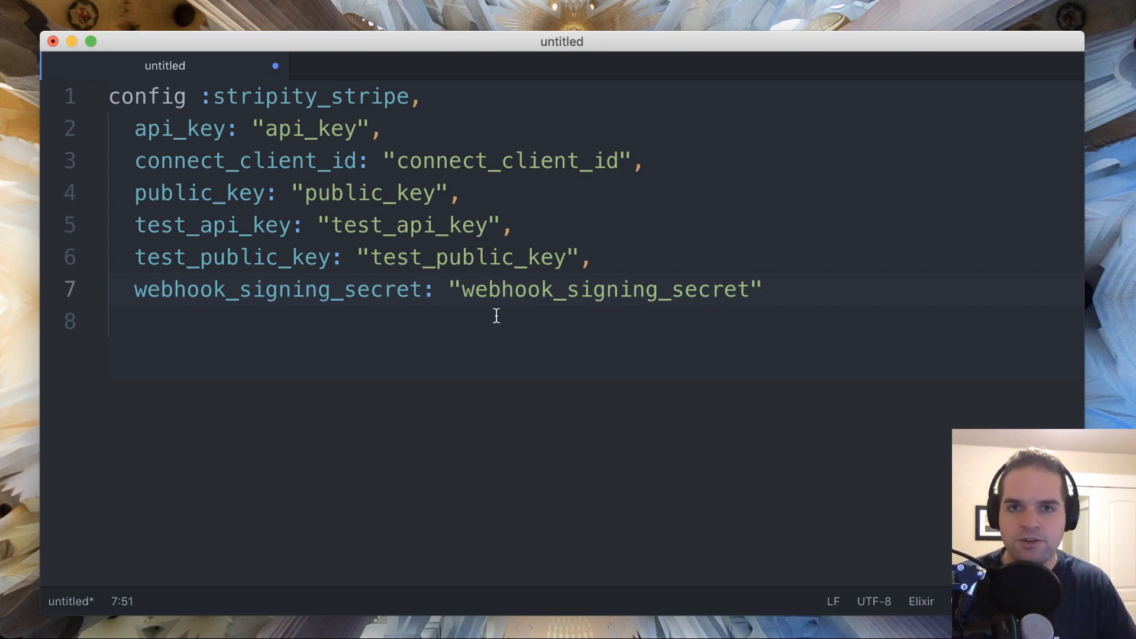